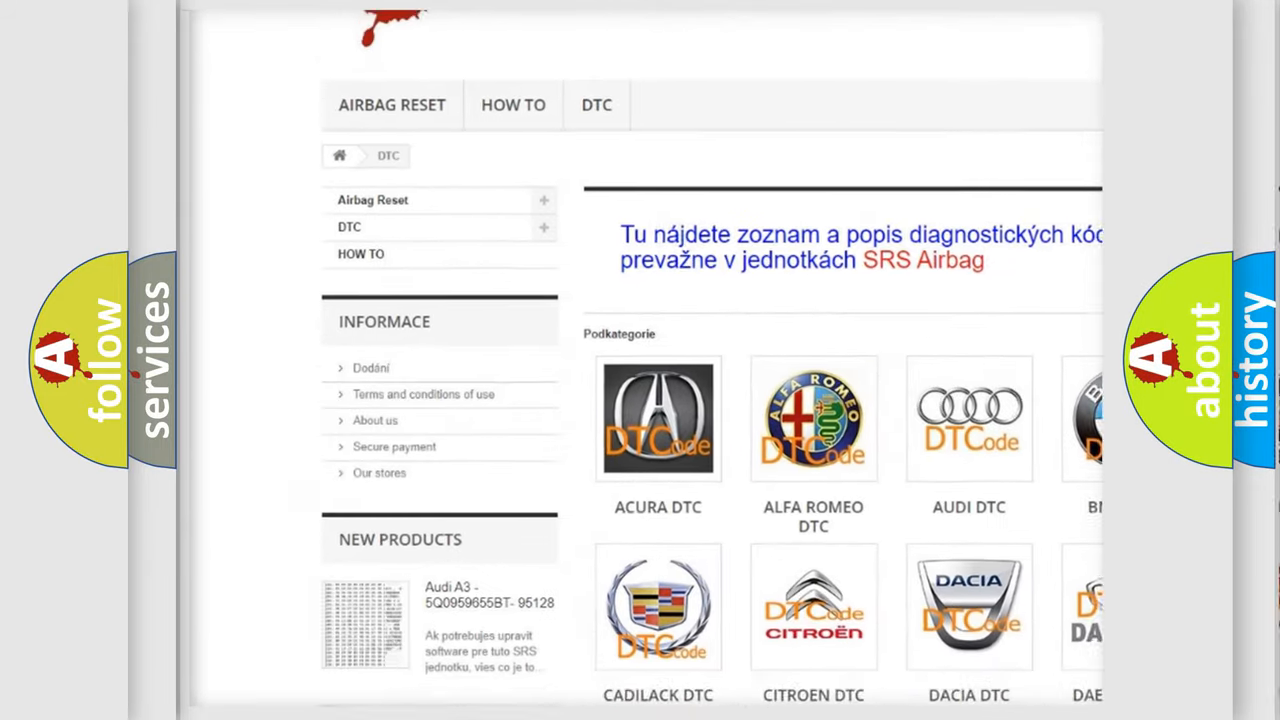
scroll(down, 3)
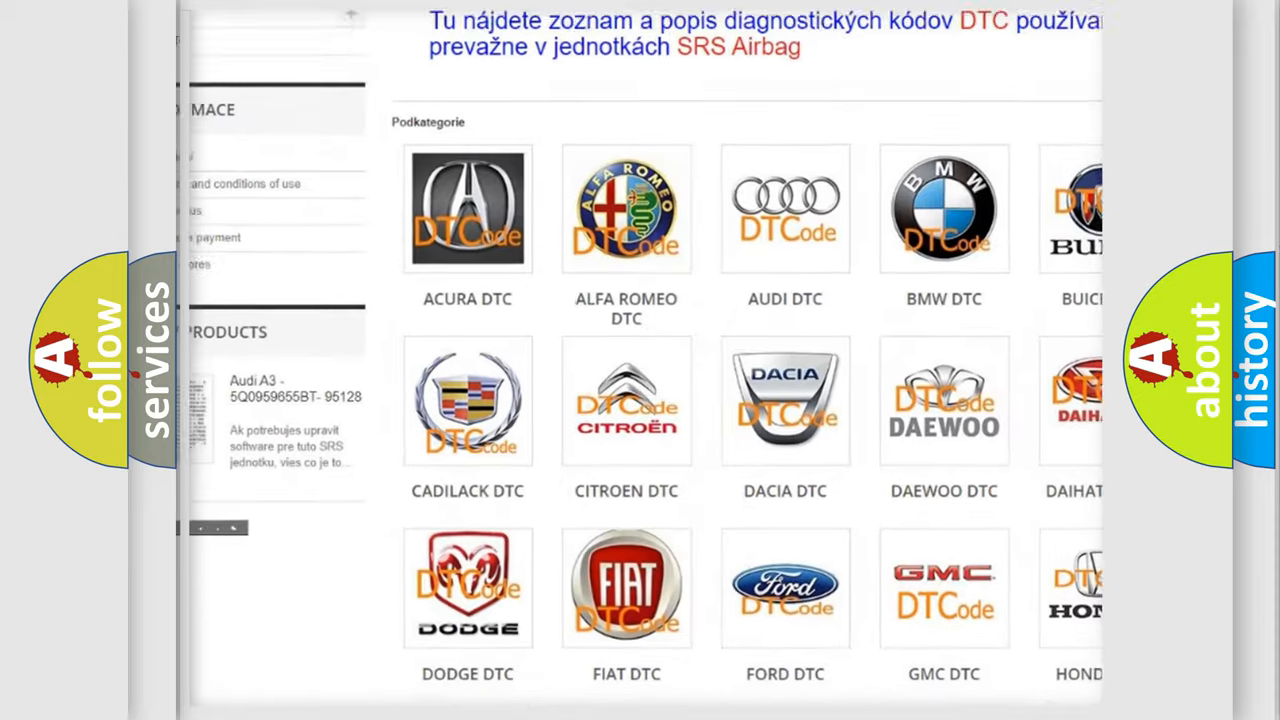
scroll(down, 3)
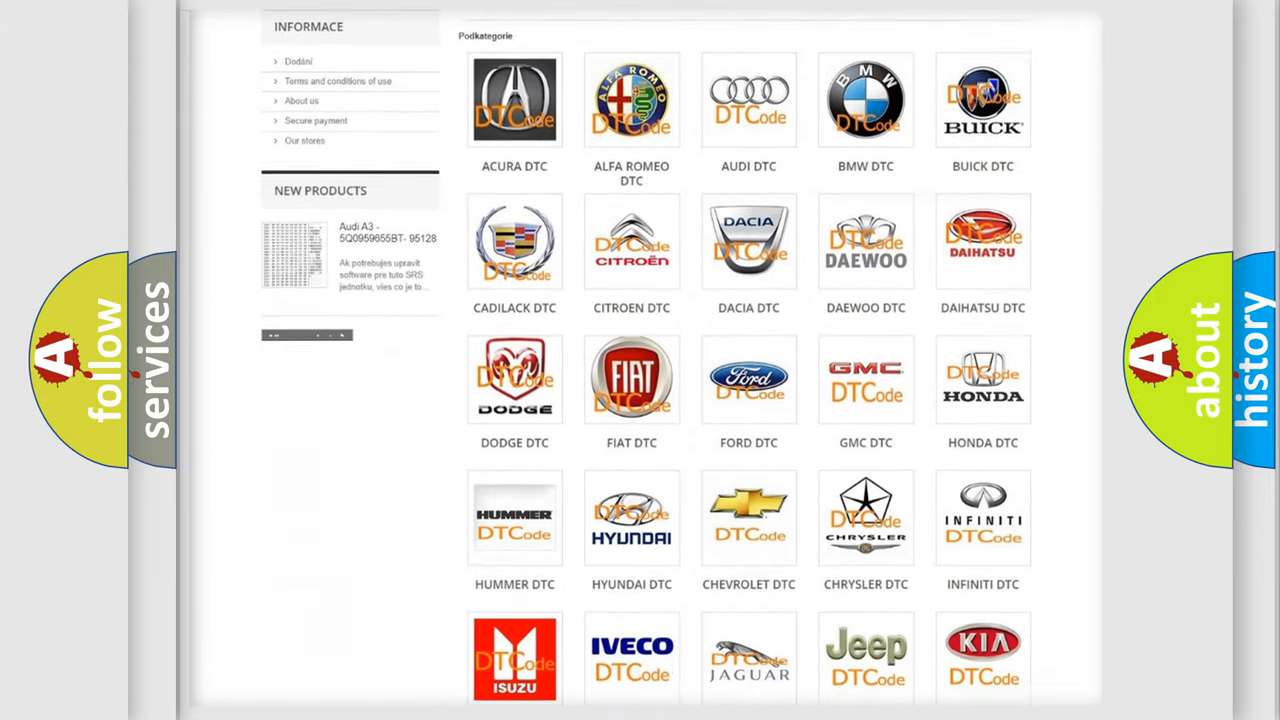
scroll(down, 3)
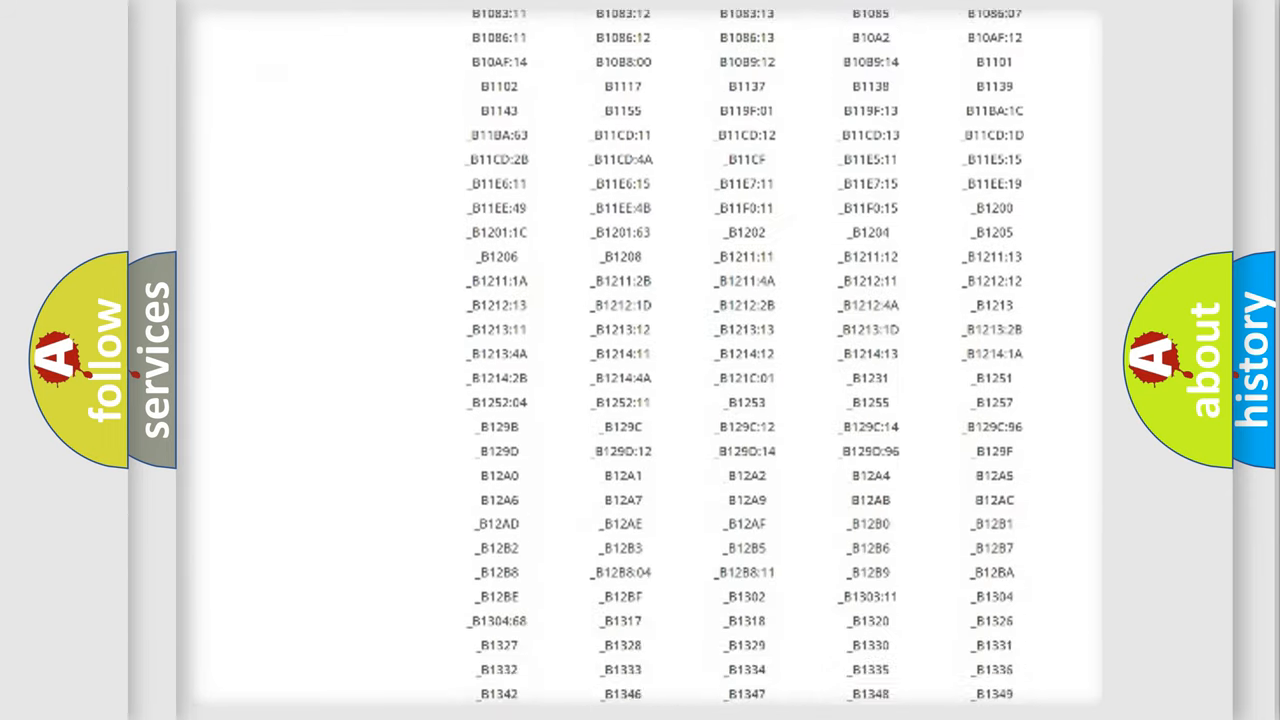
scroll(down, 3)
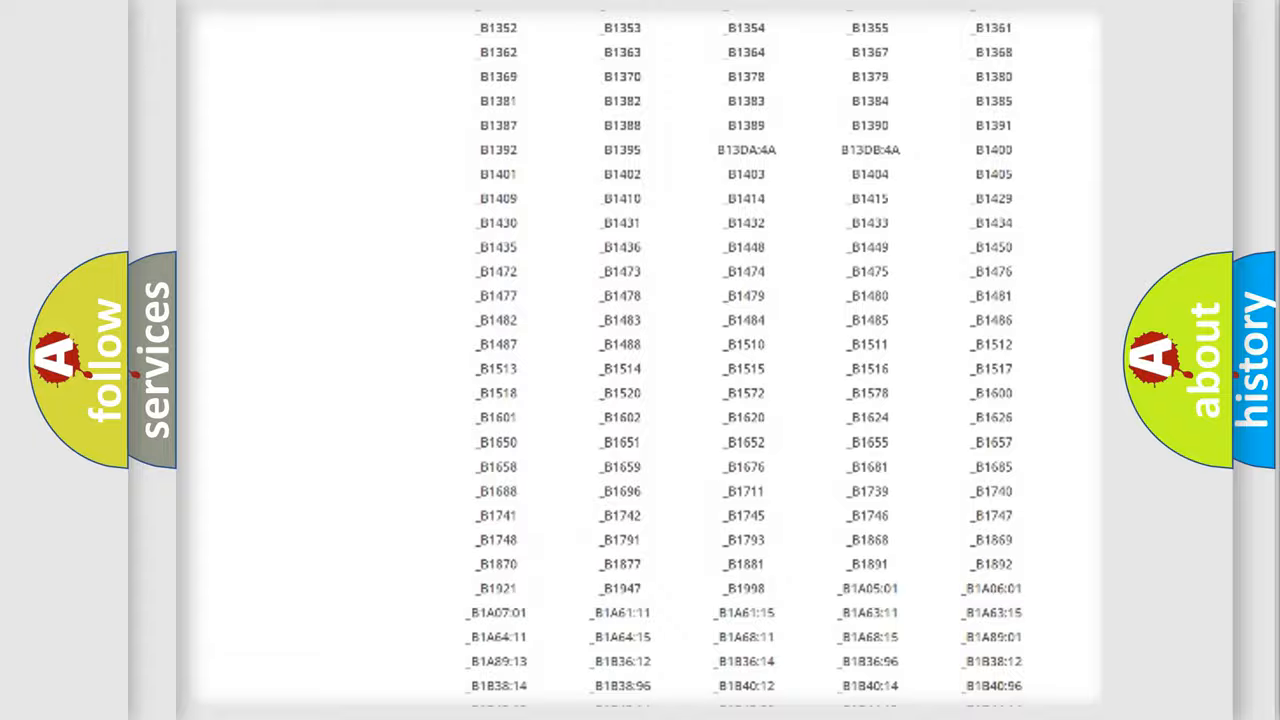